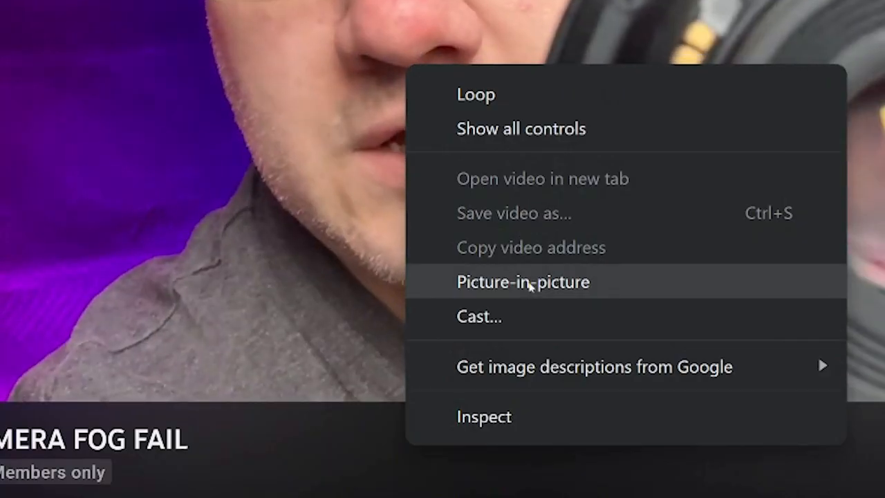
Pop the YouTube video into a picture-in-picture window and switch to the Twitter search tab
{"action": "left_click", "coordinate": [523, 281]}
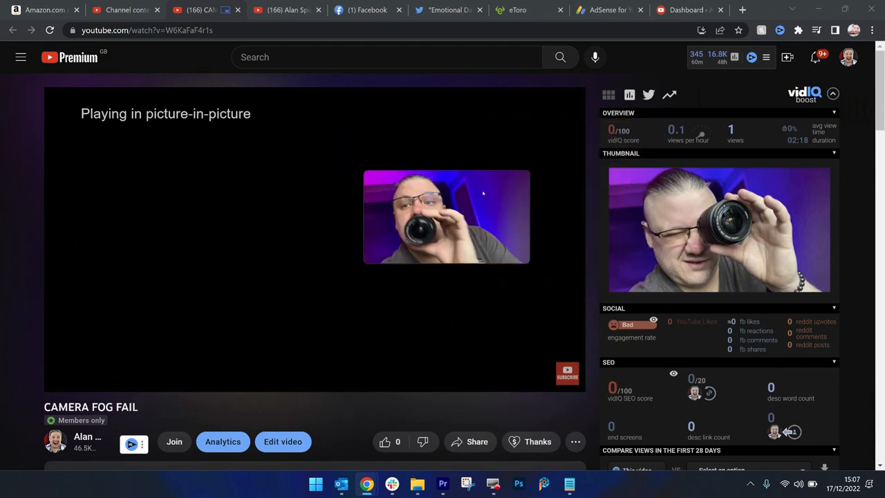
{"action": "left_click", "coordinate": [446, 10]}
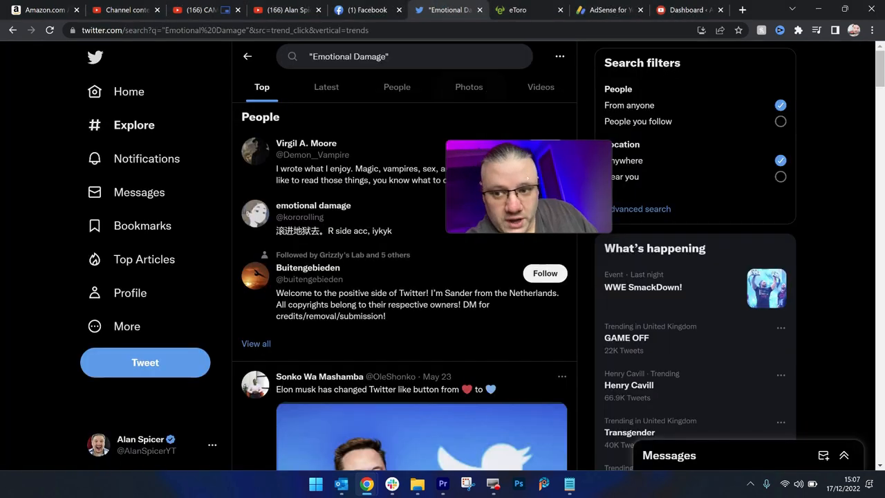